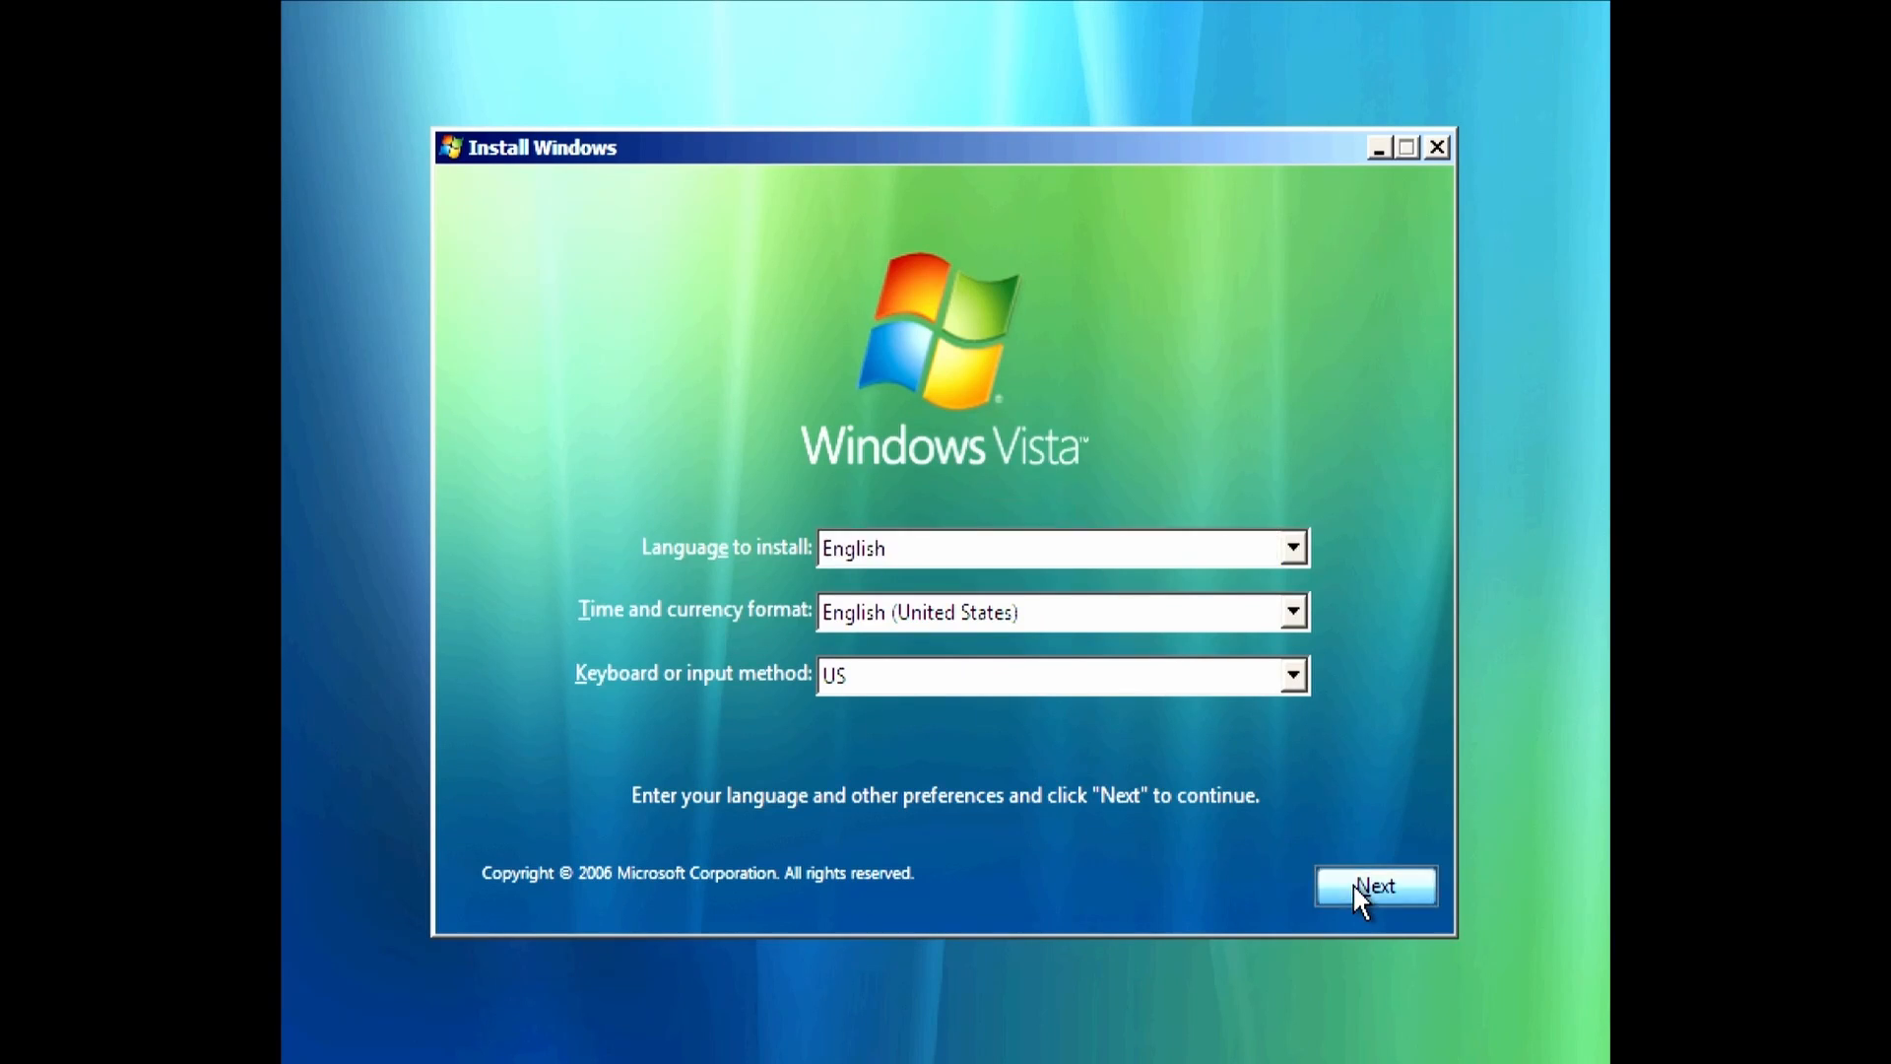
# Continue with English language, US time format and US keyboard defaults.
pyautogui.click(1373, 885)
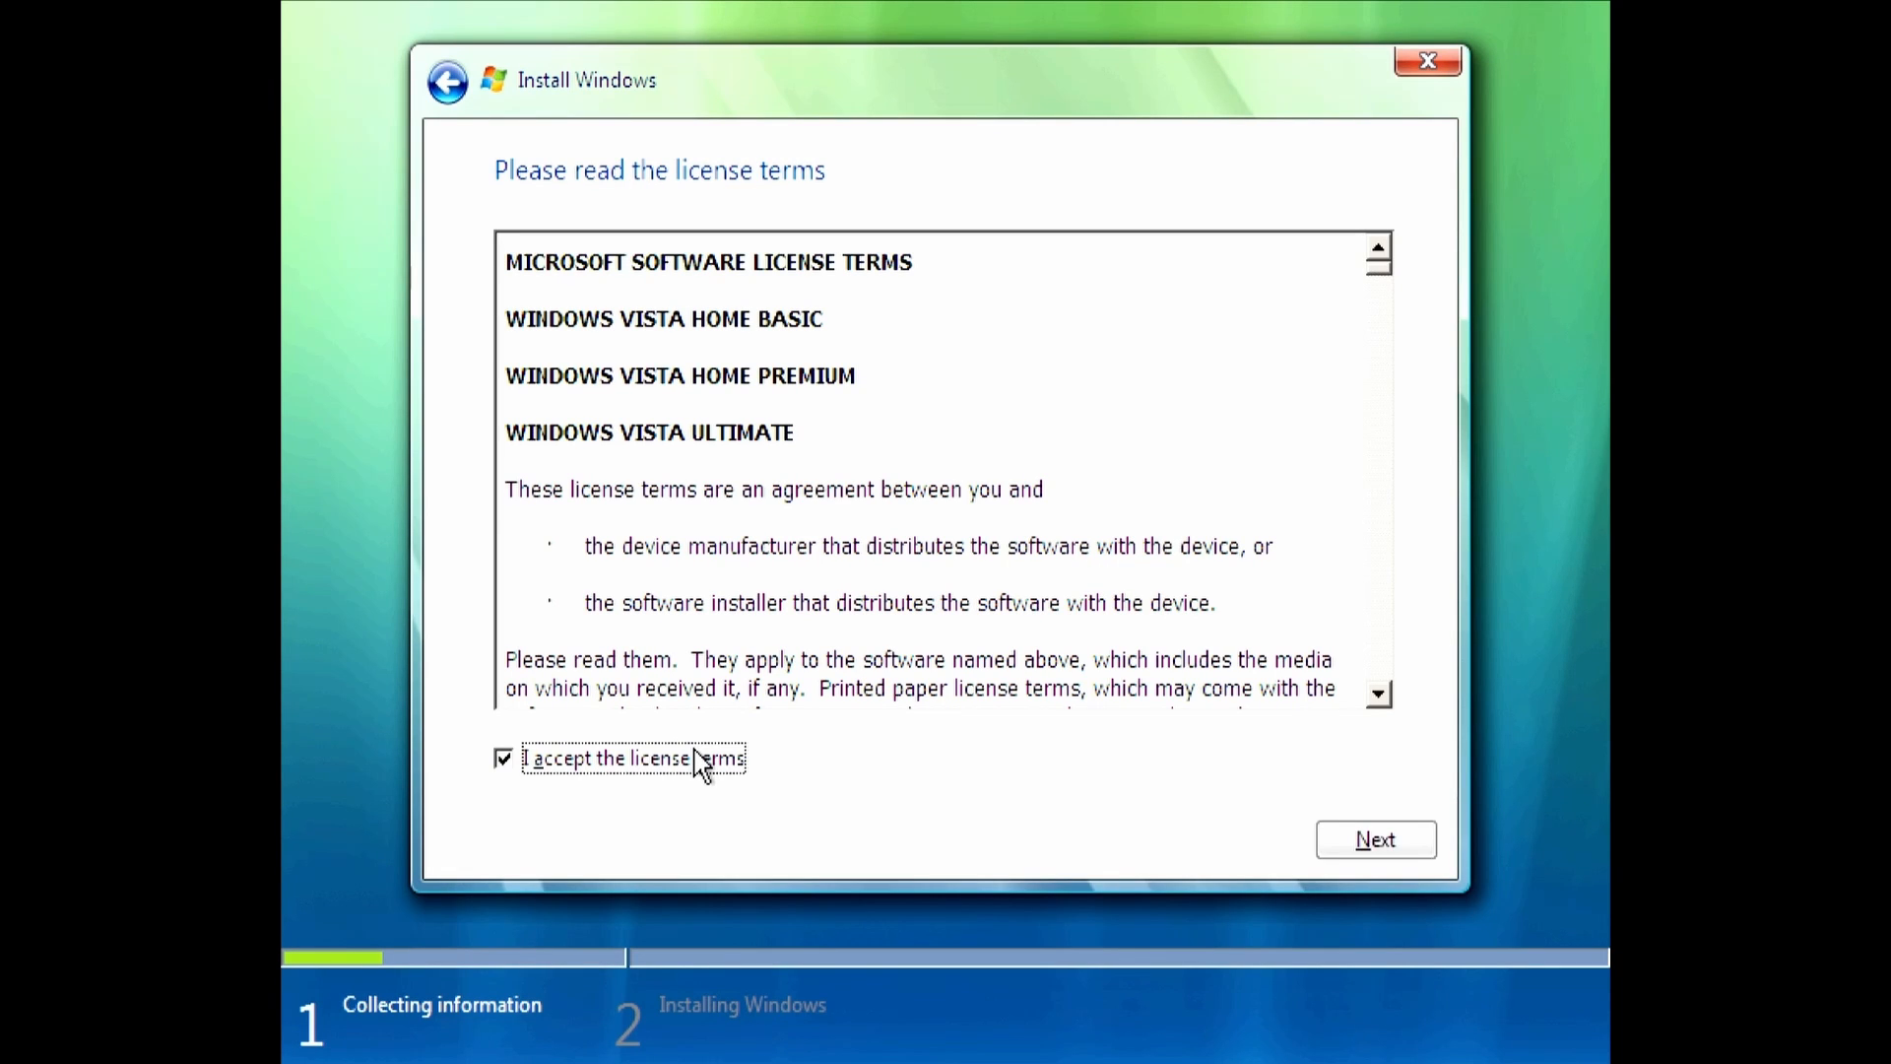
# Start a Custom clean install onto the 203.6 GB Disk 0 Partition 2 XP NTFS.
pyautogui.click(1373, 839)
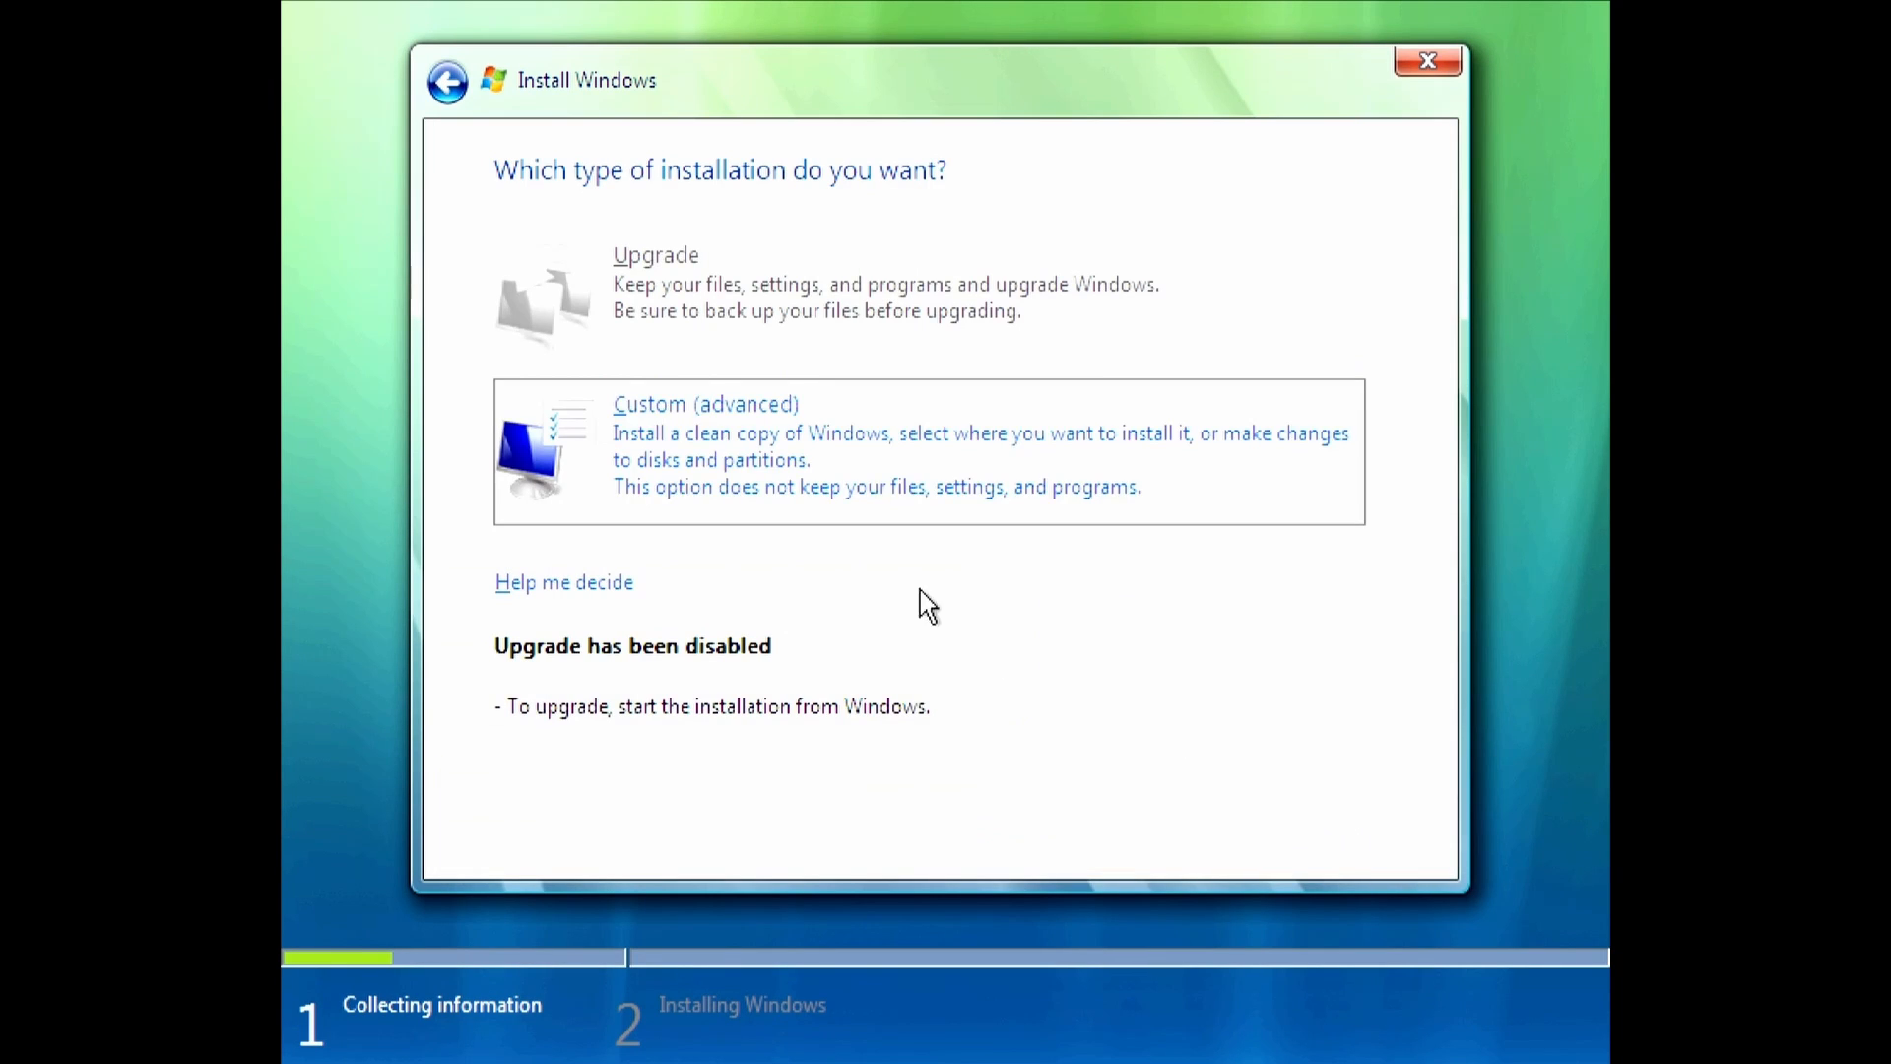
pyautogui.click(704, 443)
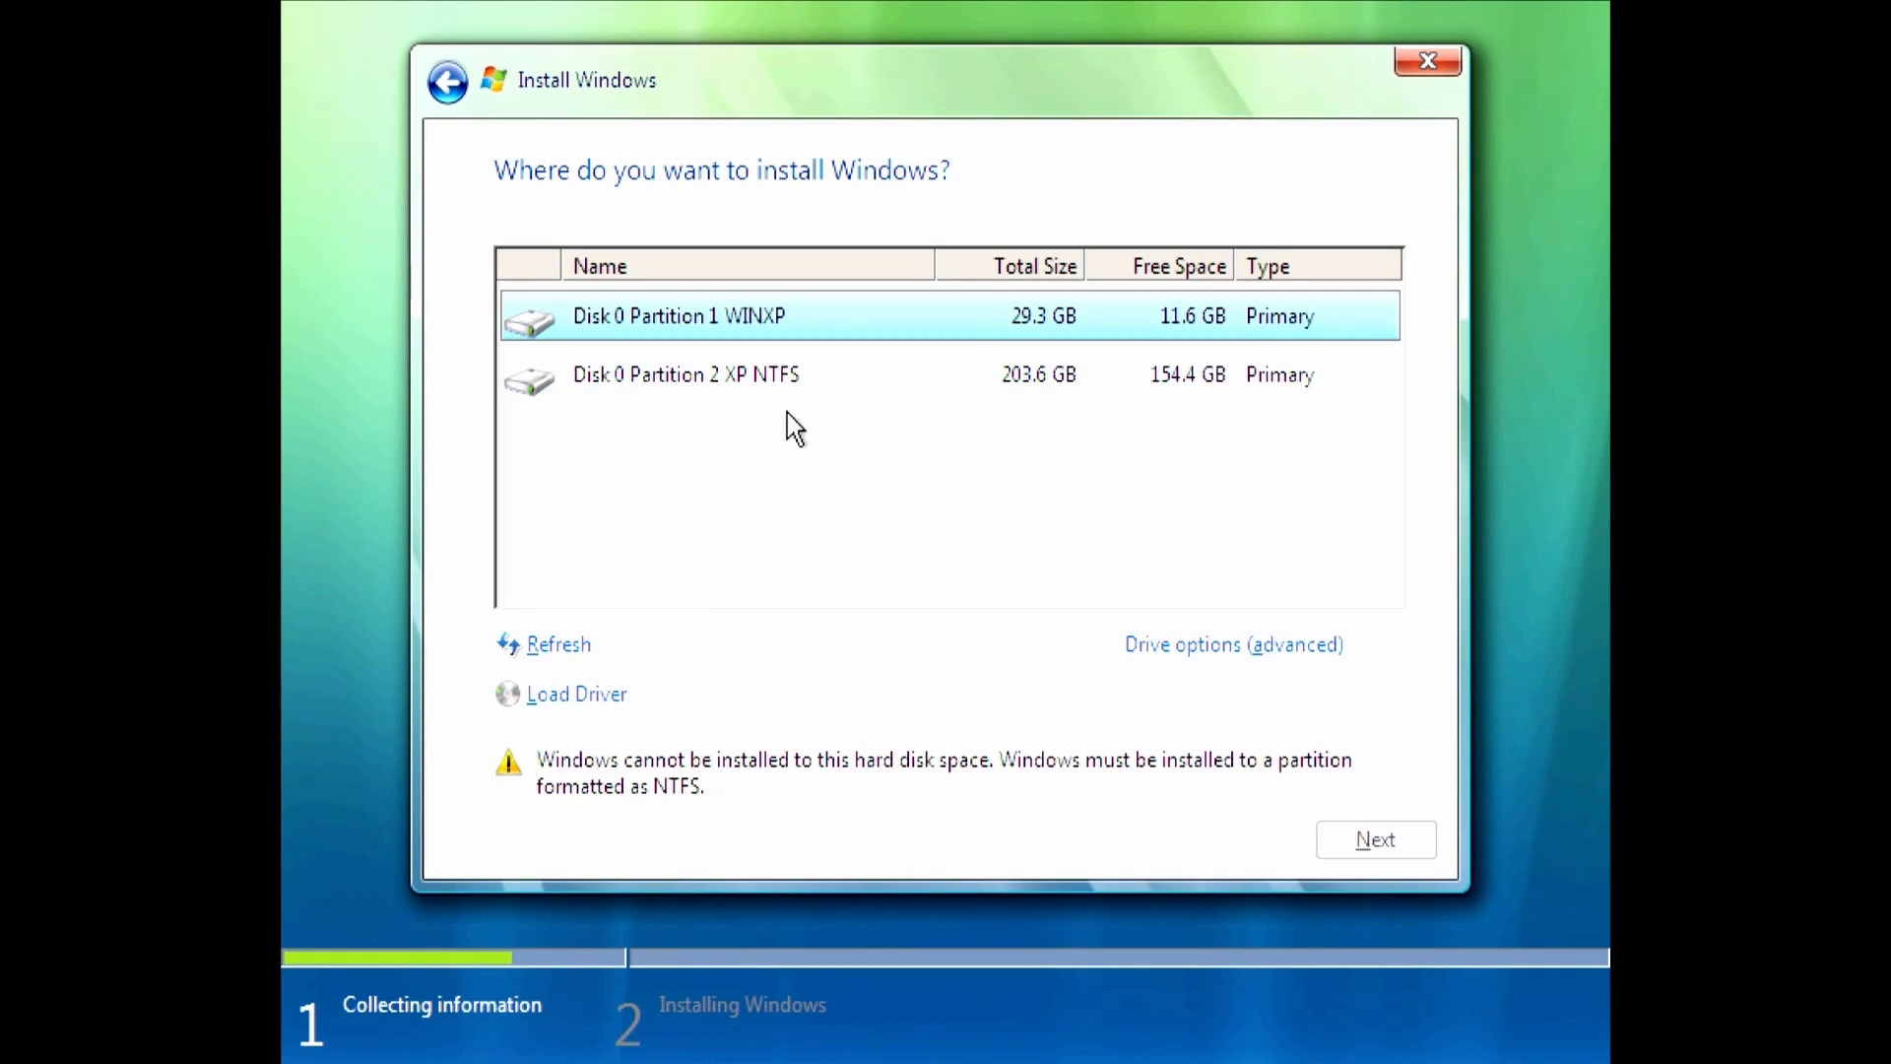
pyautogui.click(686, 375)
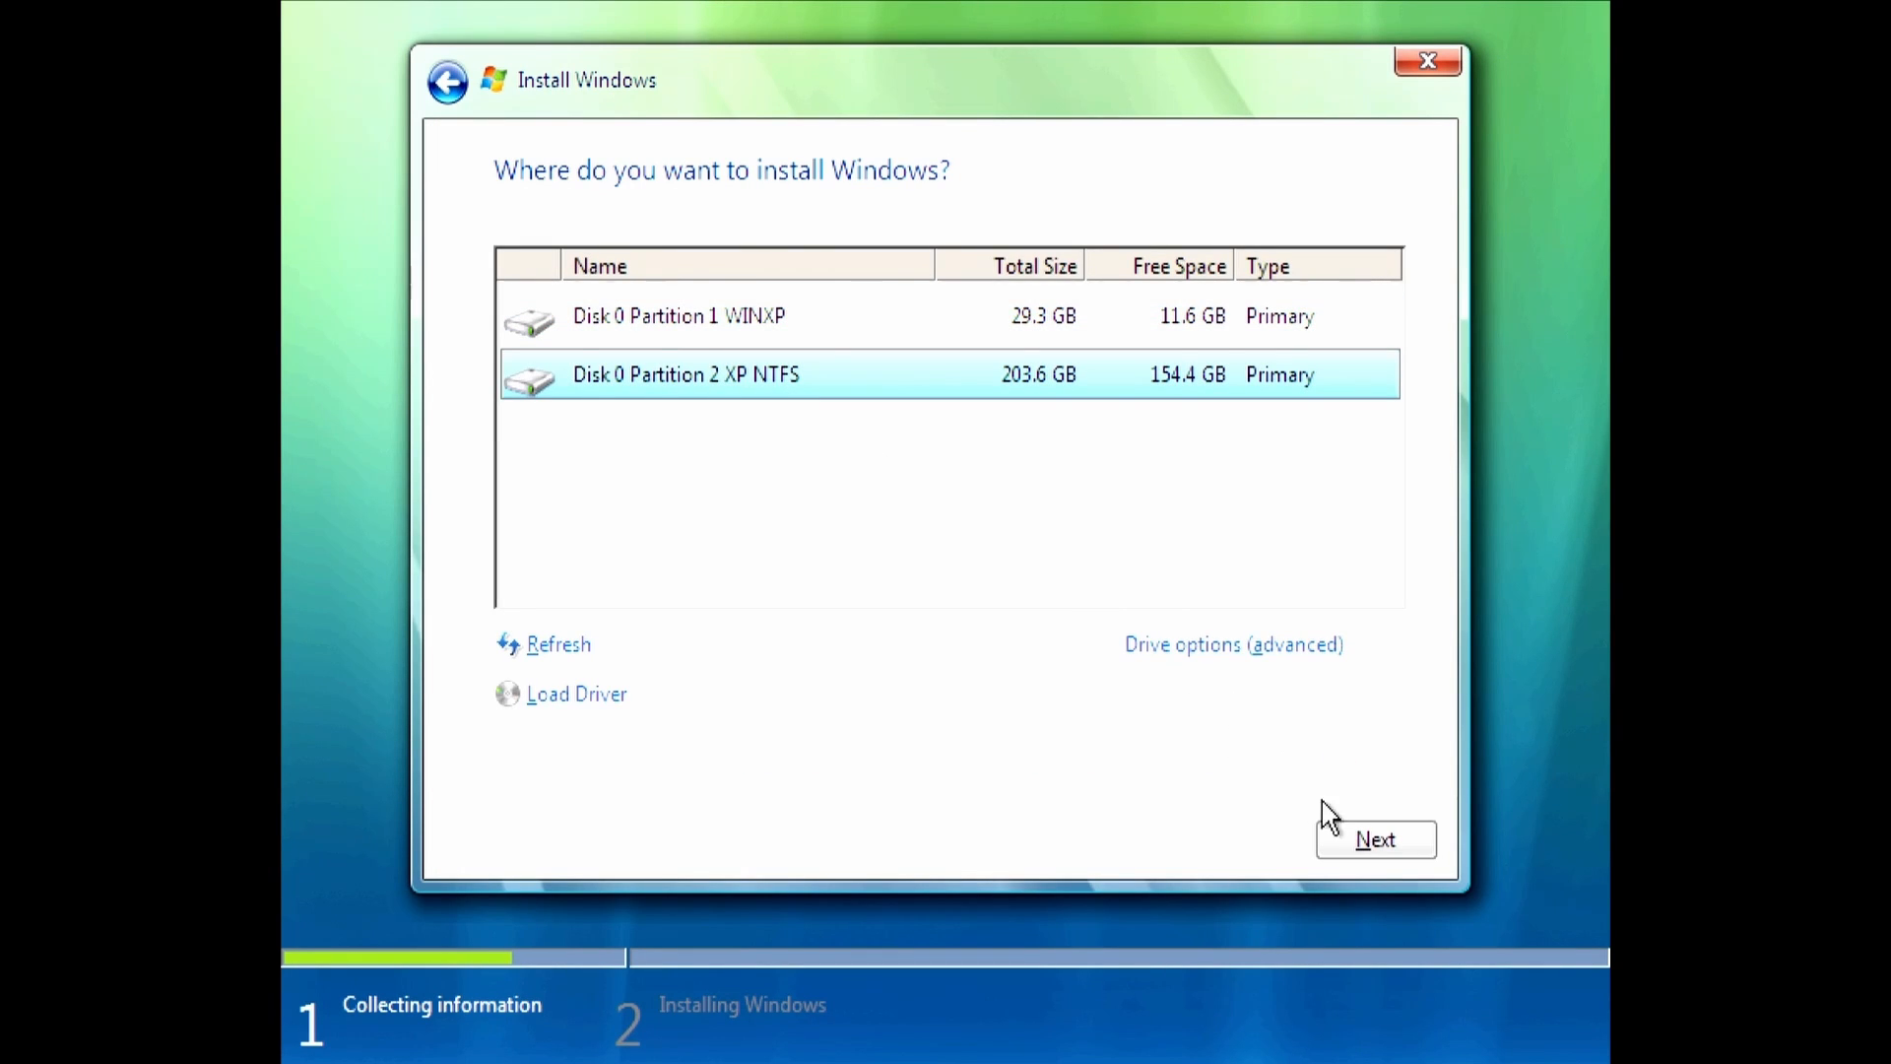
pyautogui.click(1374, 839)
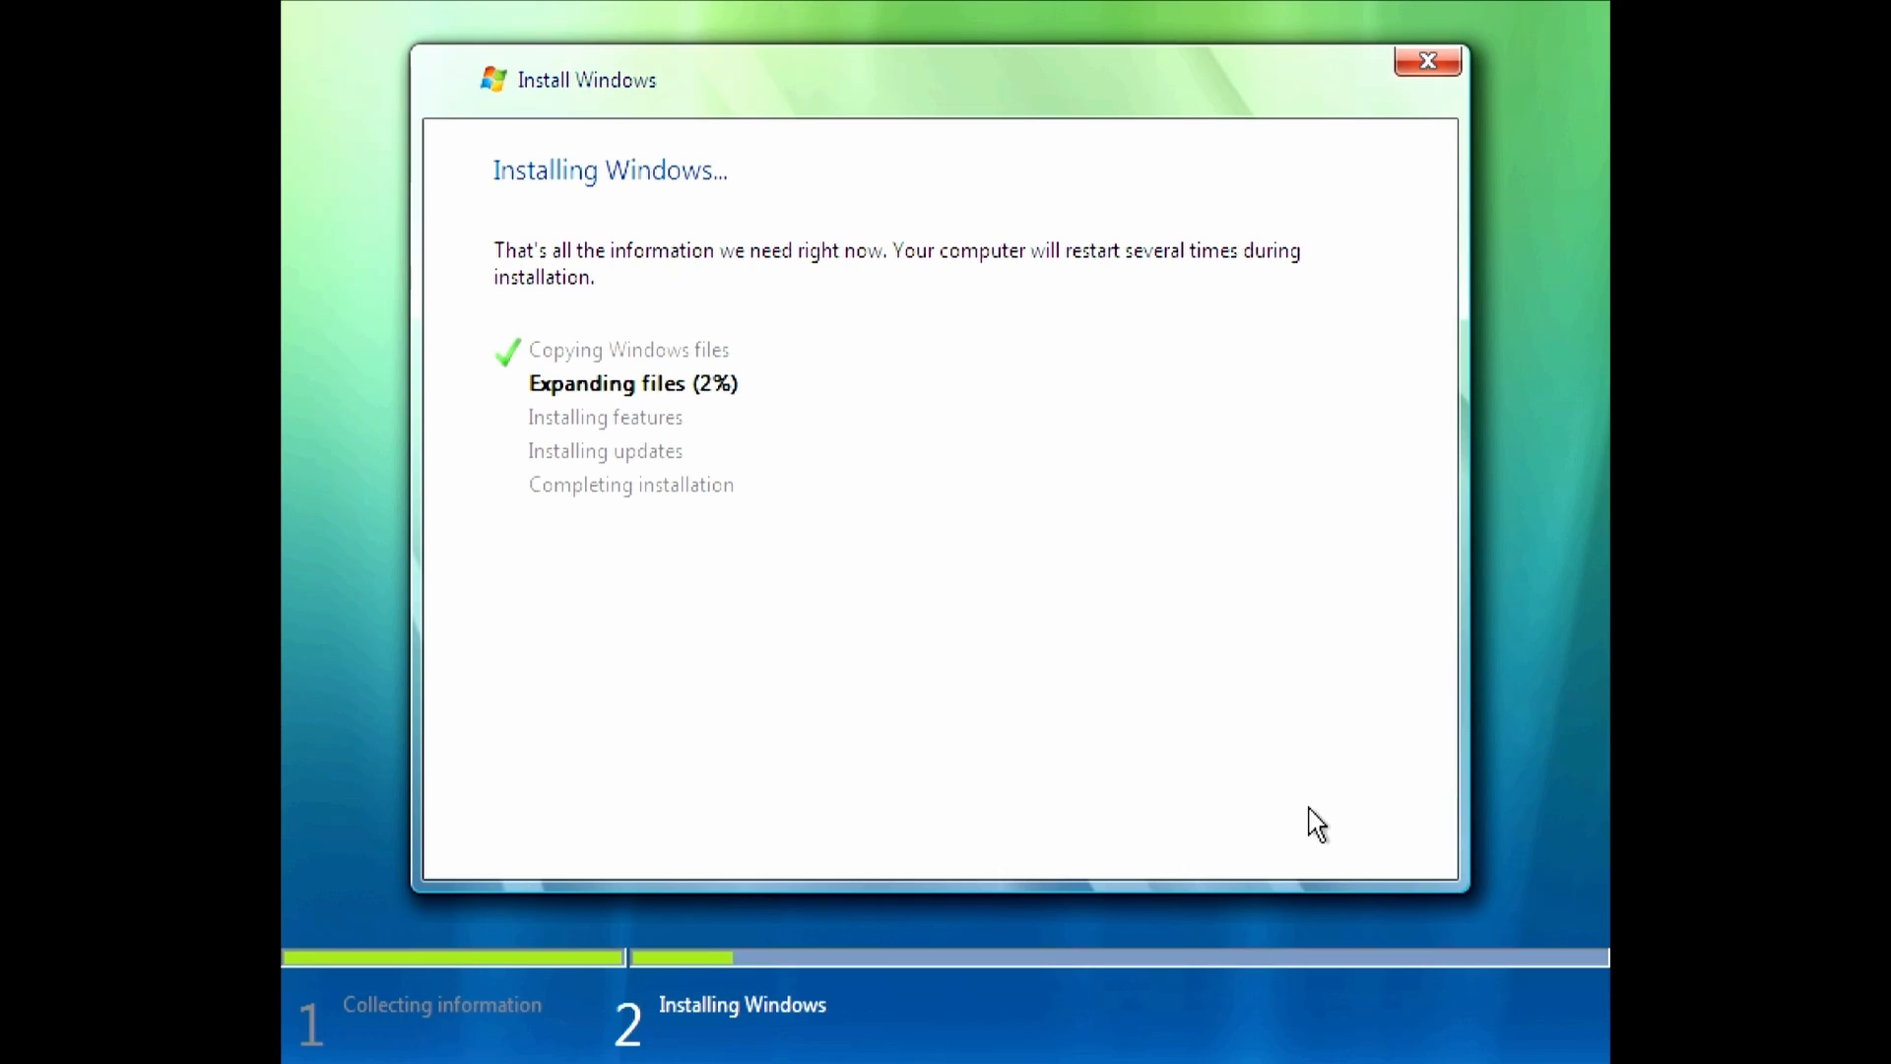